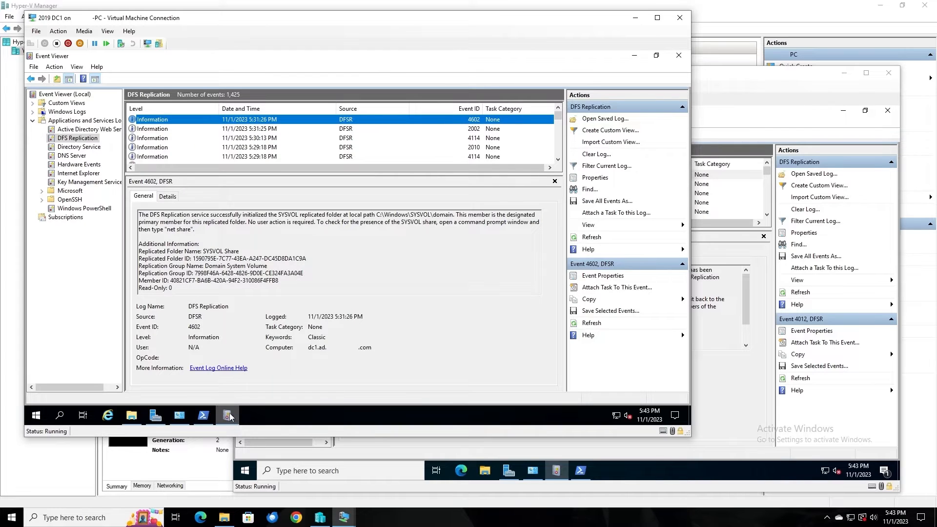
Open Group Policy Management on DC1 and list the Group Policy Objects, including Test GPO 1–3
{"action": "left_click", "coordinate": [656, 18]}
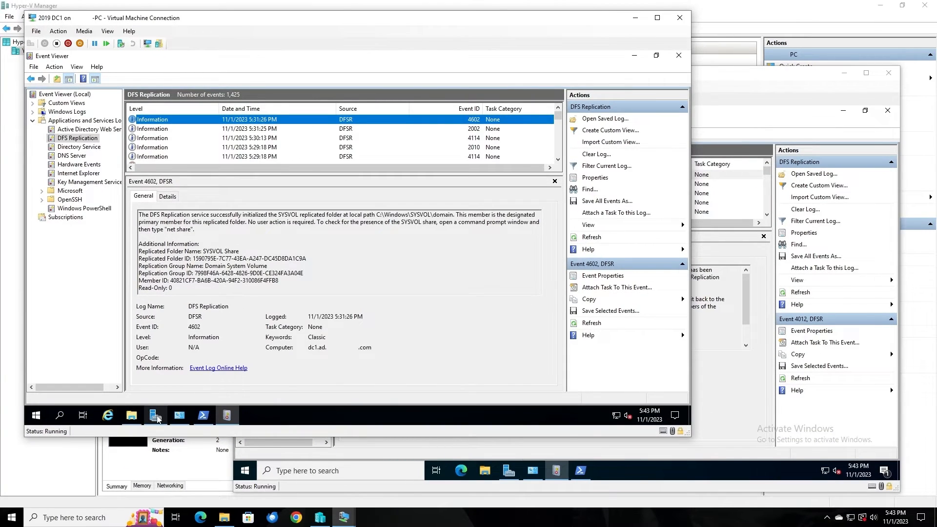
{"action": "left_click", "coordinate": [618, 77]}
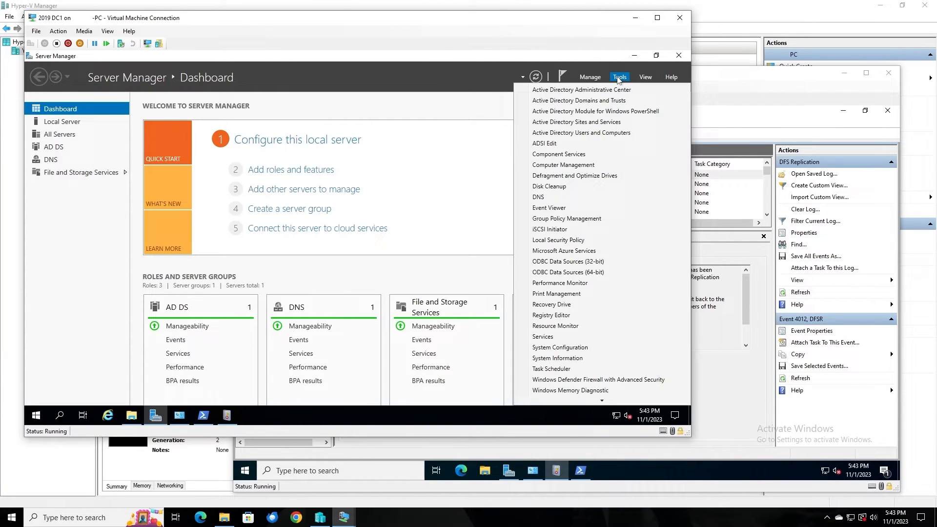
{"action": "left_click", "coordinate": [567, 219]}
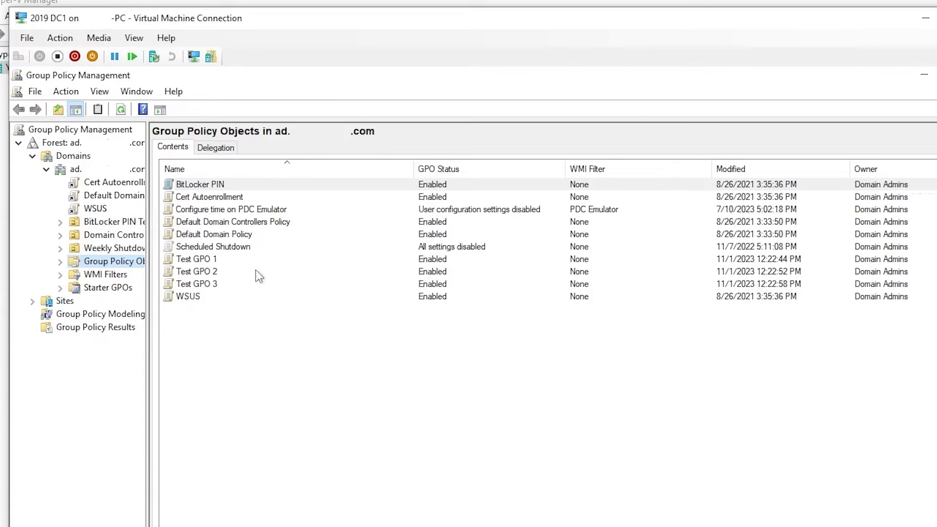
{"action": "mouse_move", "coordinate": [282, 330]}
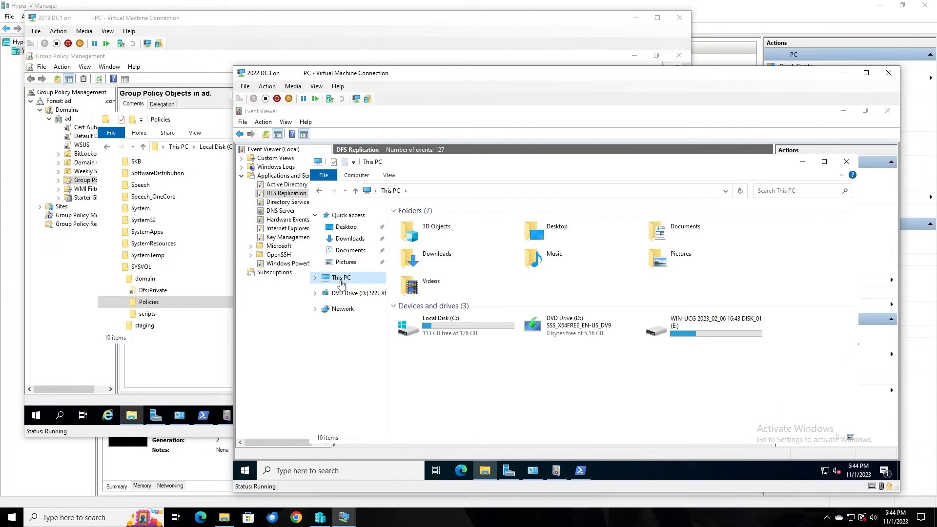
Browse DC3's C:\Windows\SYSVOL\domain to its Policies folder with seven policy folders
{"action": "left_click", "coordinate": [341, 277]}
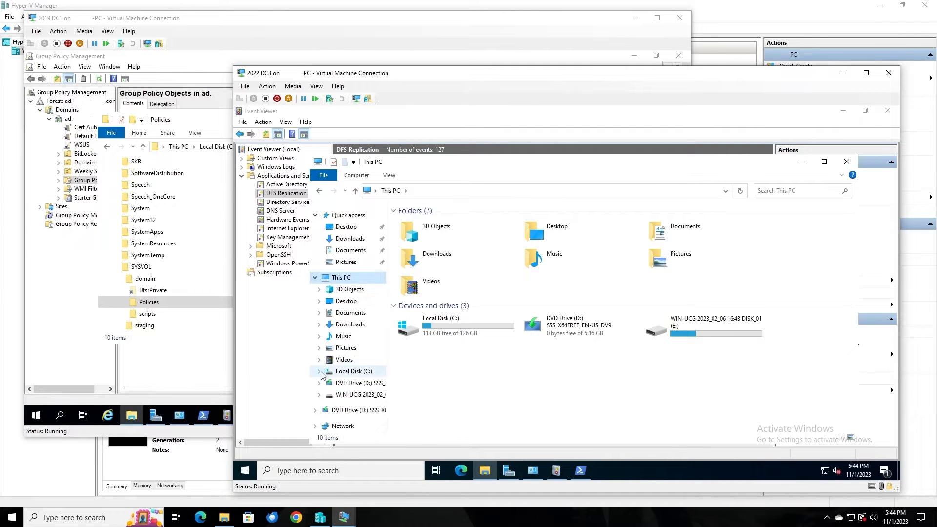
{"action": "left_click", "coordinate": [319, 371]}
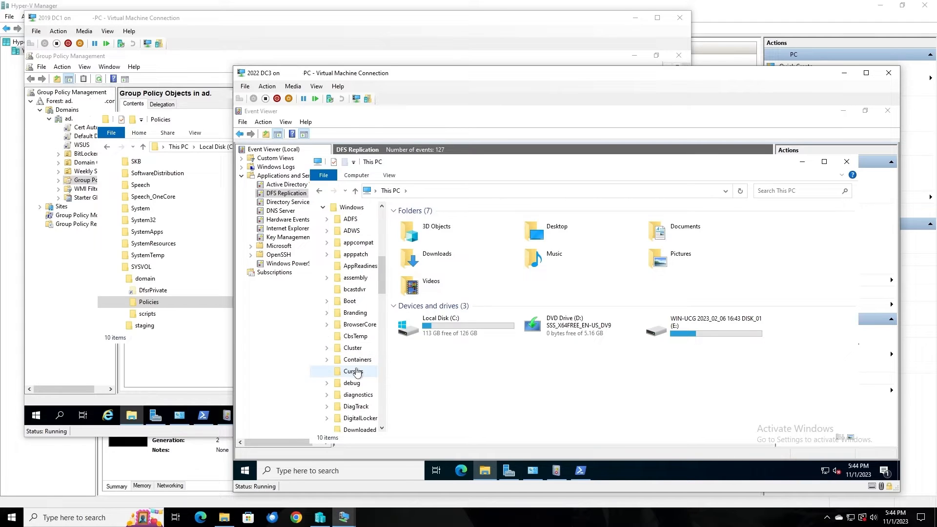
{"action": "double_click", "coordinate": [354, 371]}
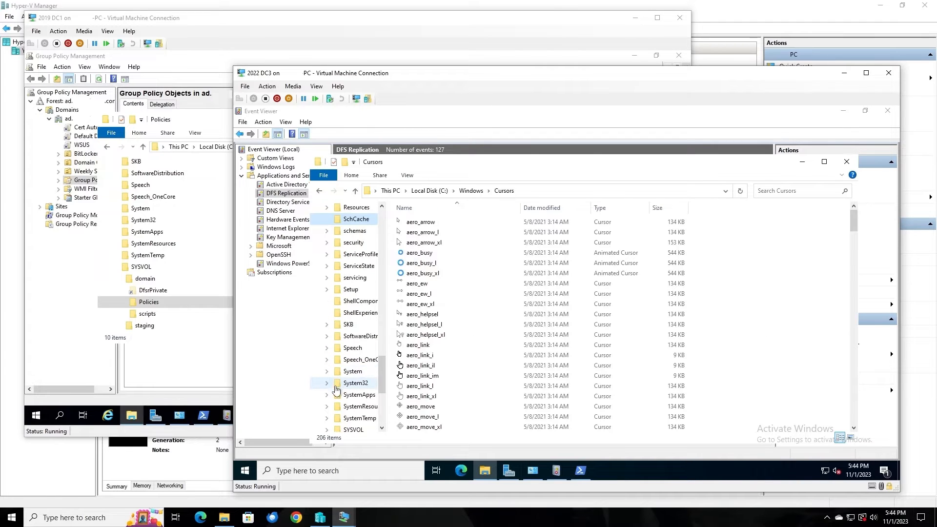
{"action": "left_click", "coordinate": [327, 370]}
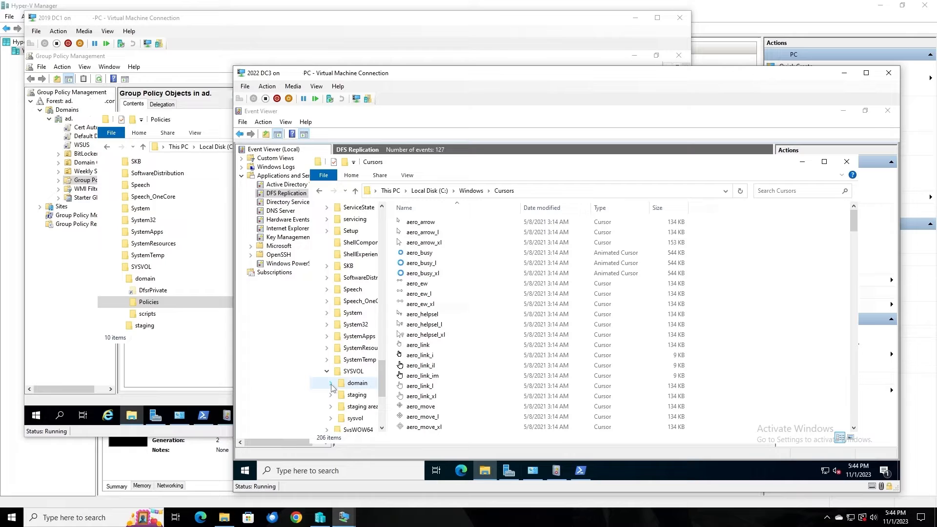
{"action": "left_click", "coordinate": [361, 395]}
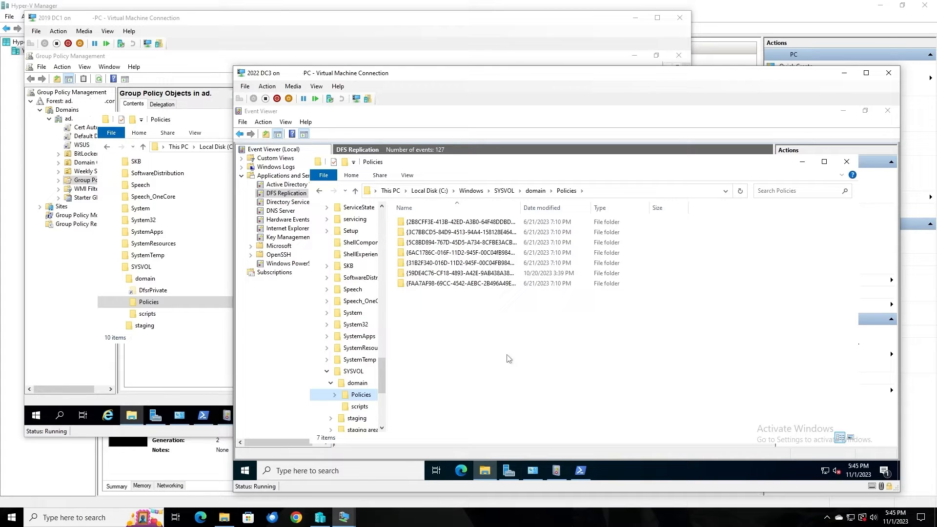
{"action": "mouse_move", "coordinate": [513, 361]}
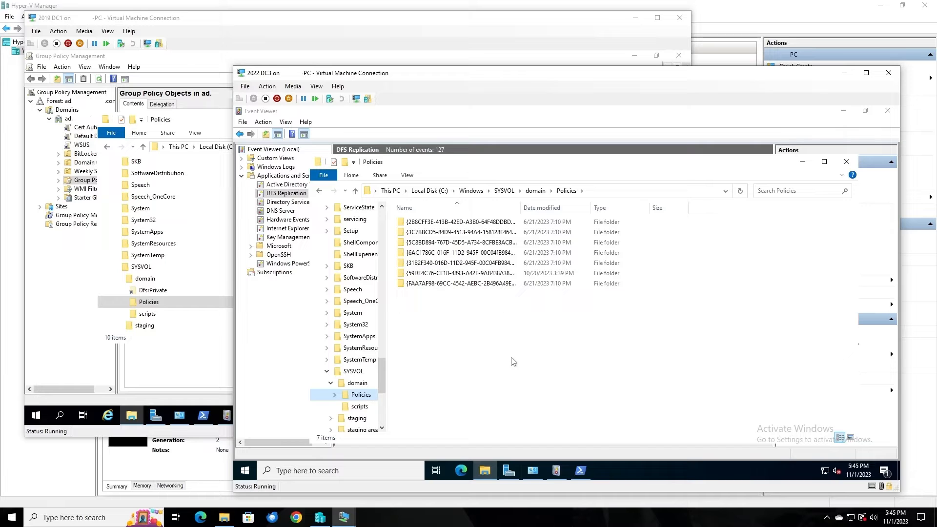
{"action": "mouse_move", "coordinate": [575, 458]}
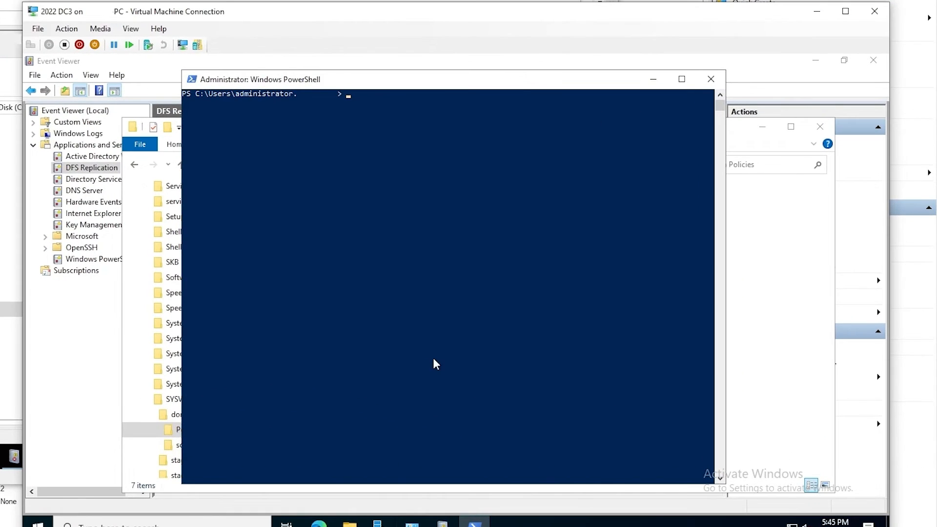
Launch adsiedit.msc and connect to DC3's Default naming context
{"action": "type", "text": "adsiedit"}
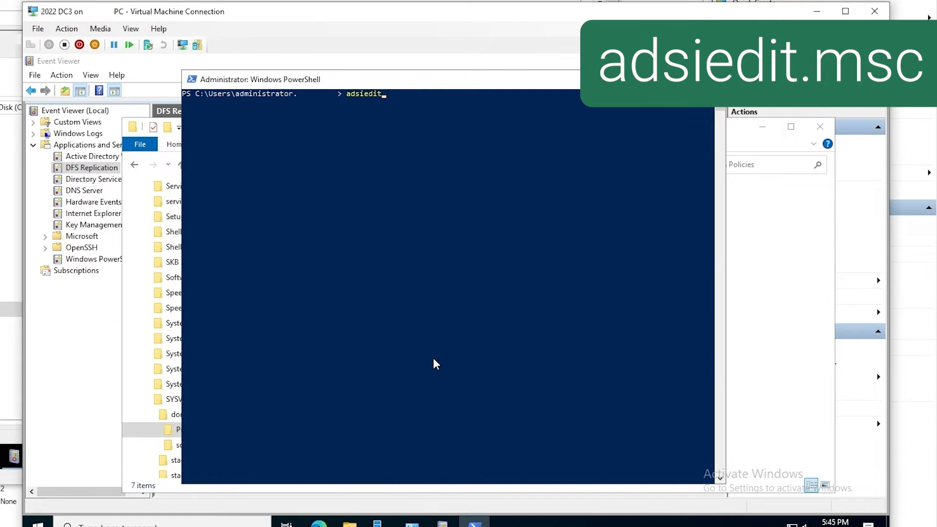
{"action": "type", "text": ".msc"}
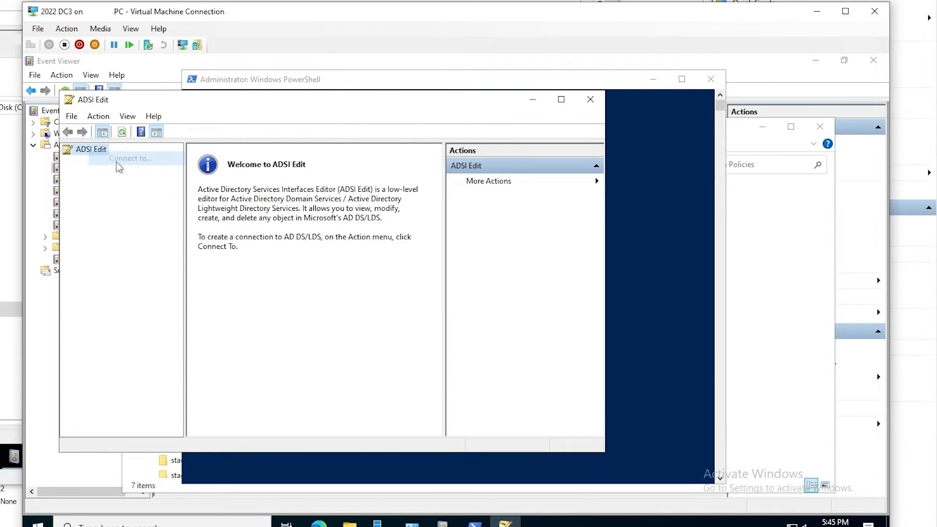
{"action": "left_click", "coordinate": [130, 158]}
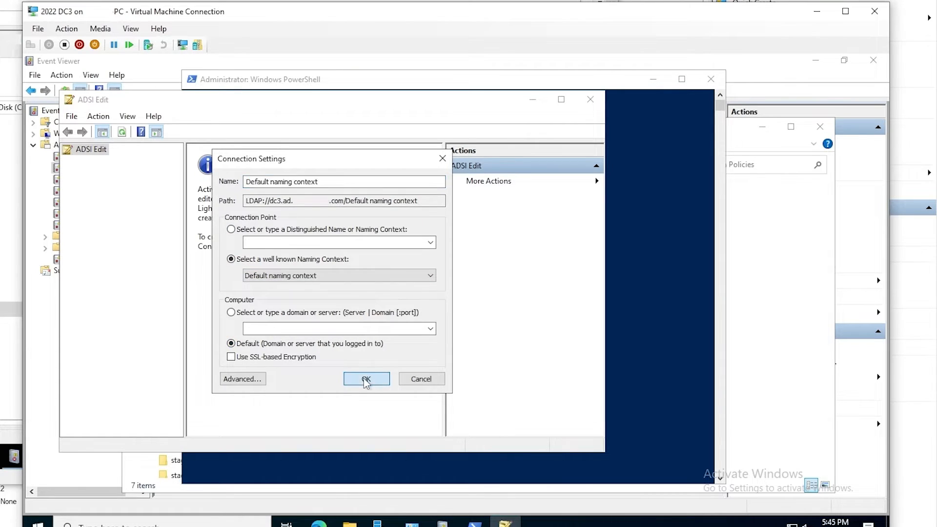
{"action": "left_click", "coordinate": [366, 379]}
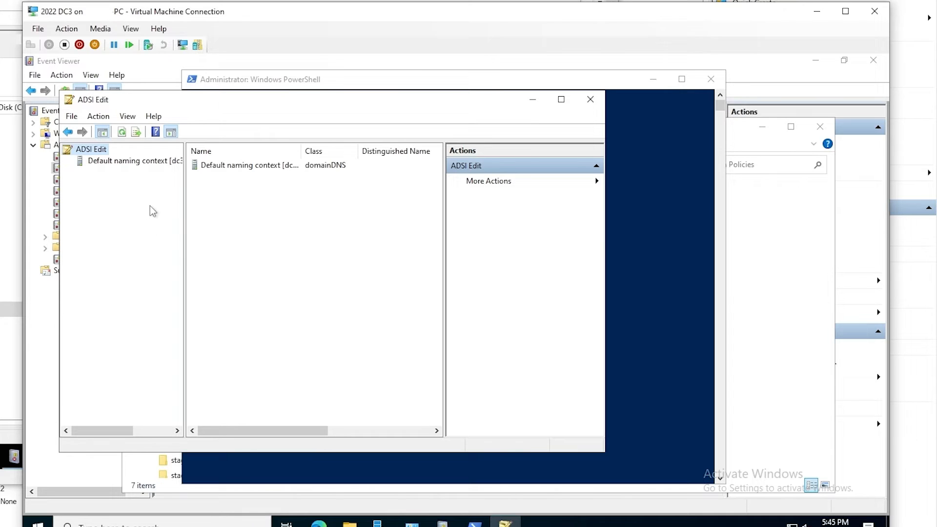
{"action": "mouse_move", "coordinate": [135, 160]}
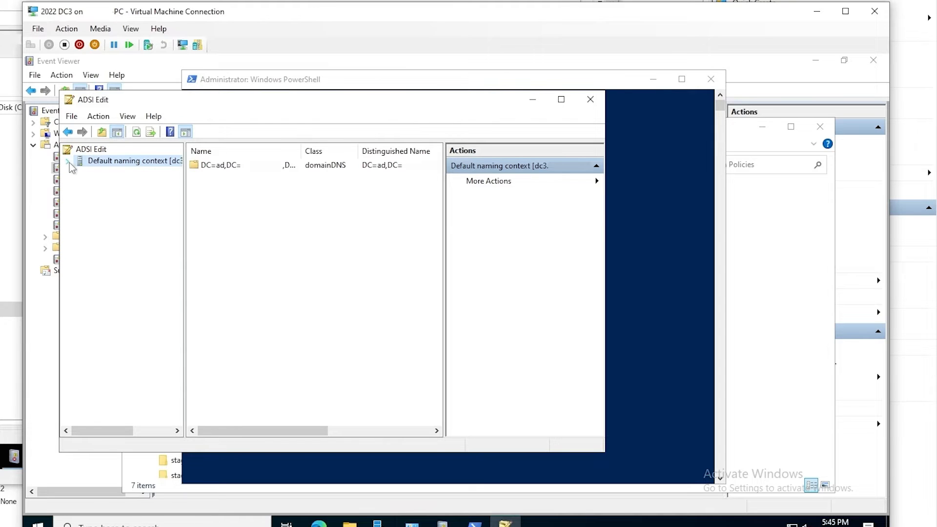
Navigate through DC3's computer object and DFSR-LocalSettings to the SYSVOL Subscription object
{"action": "left_click", "coordinate": [70, 166]}
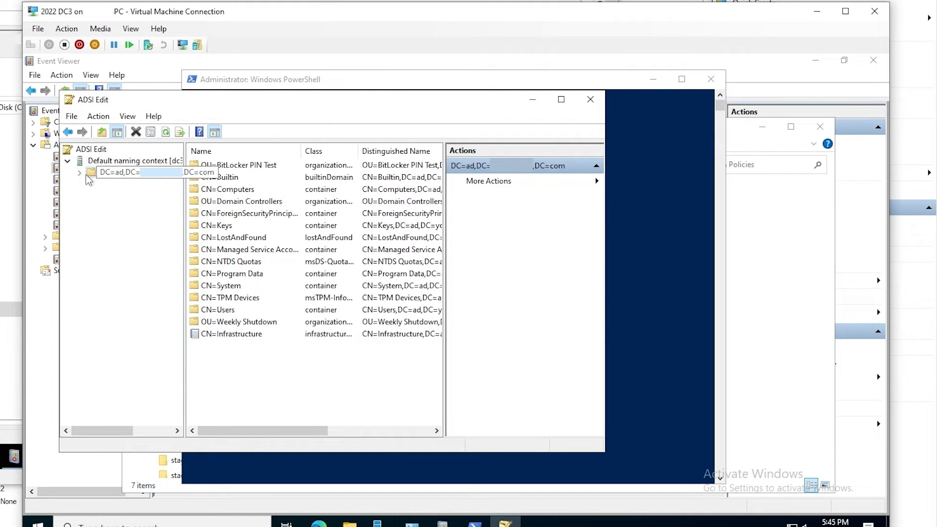
{"action": "left_click", "coordinate": [79, 172]}
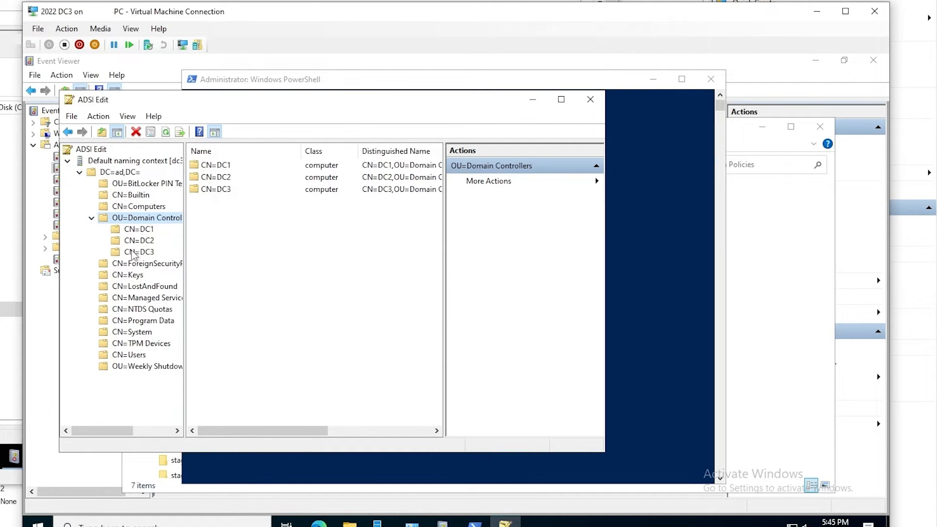
{"action": "mouse_move", "coordinate": [134, 258]}
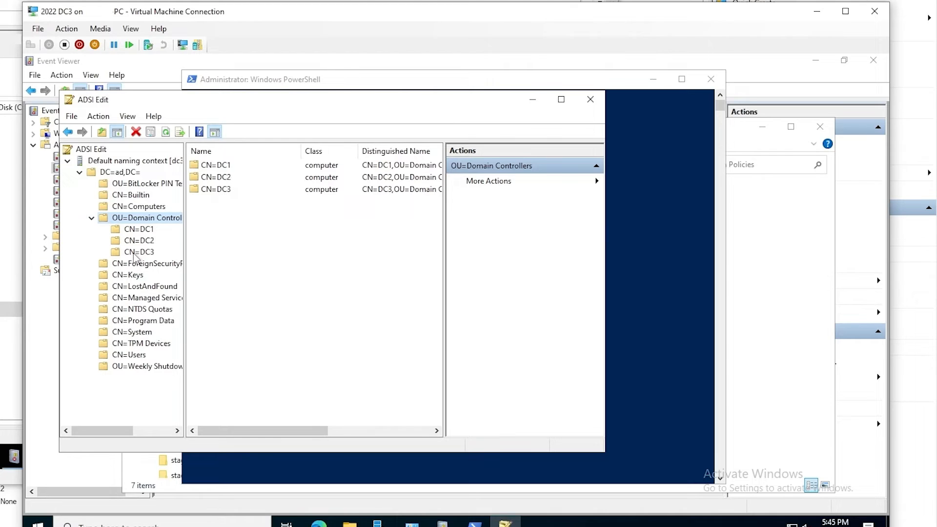
{"action": "left_click", "coordinate": [139, 252]}
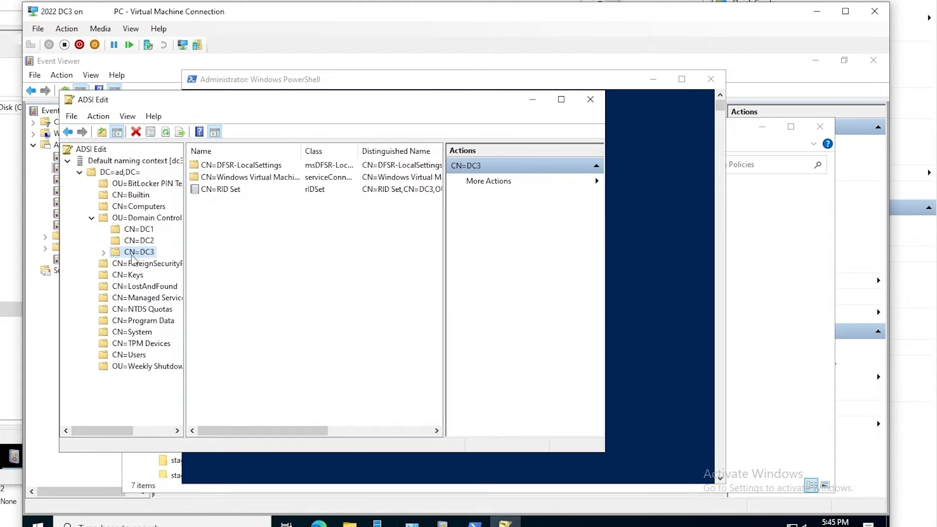
{"action": "left_click", "coordinate": [103, 252]}
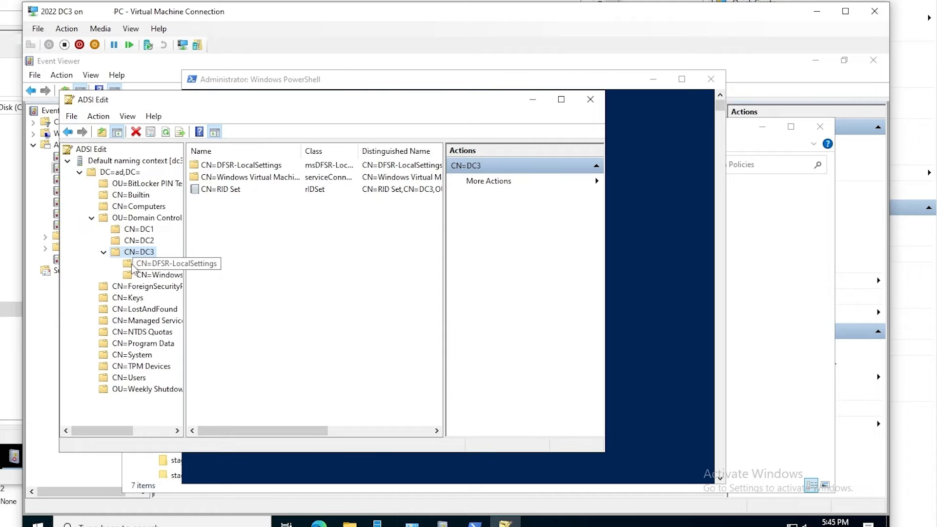
{"action": "left_click", "coordinate": [177, 263]}
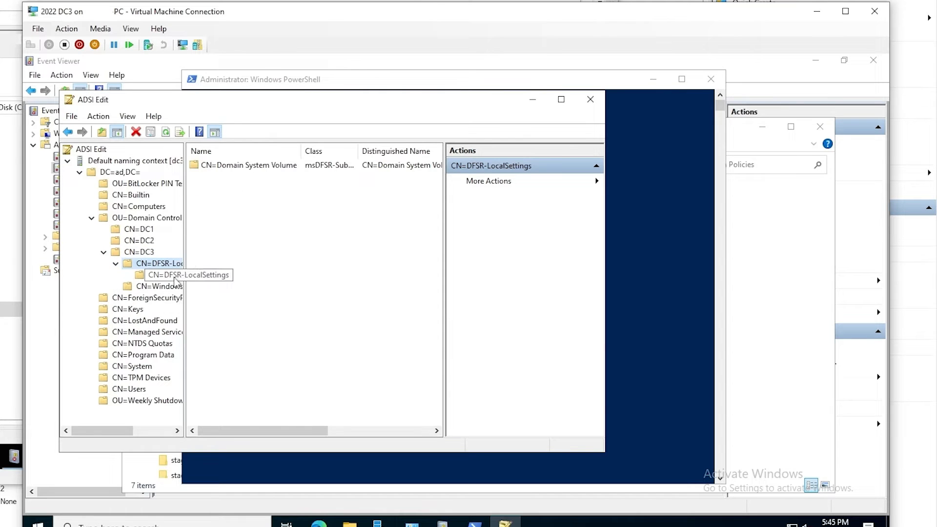
{"action": "left_click", "coordinate": [160, 264]}
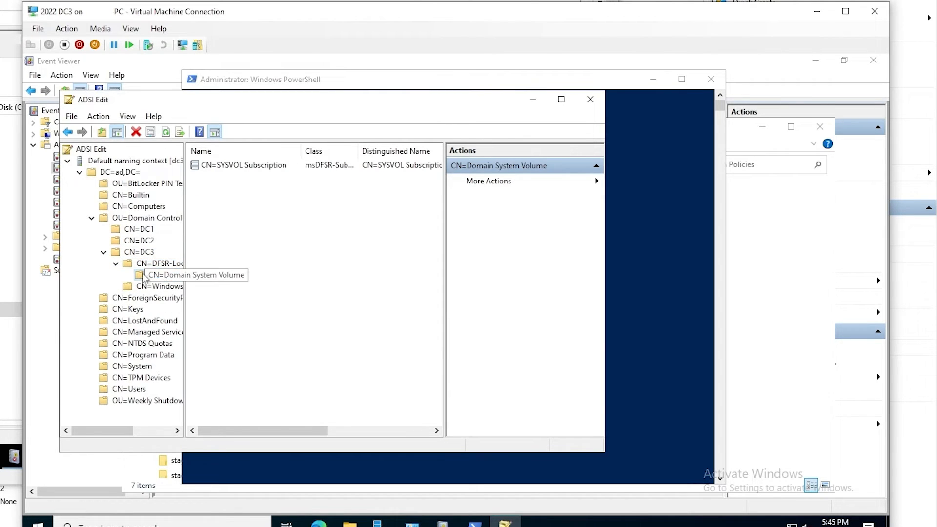
{"action": "left_click", "coordinate": [162, 274]}
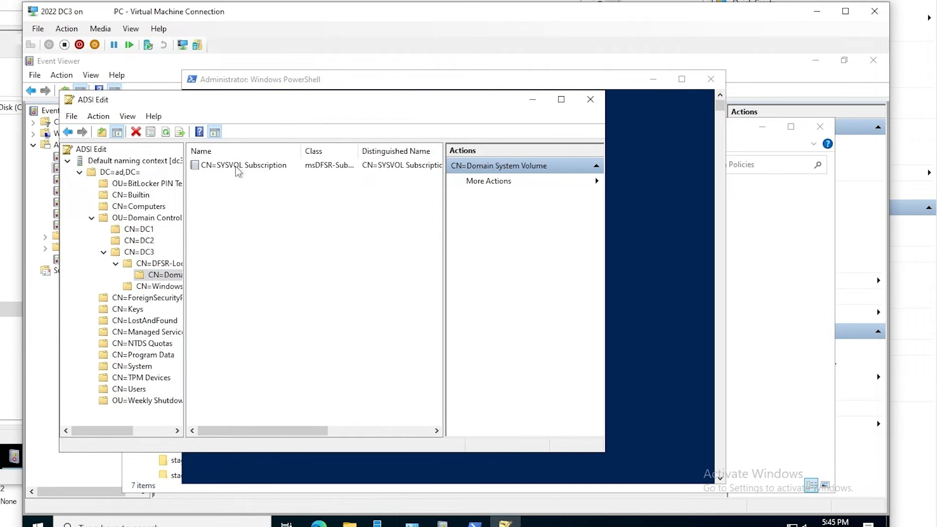
{"action": "left_click", "coordinate": [243, 165]}
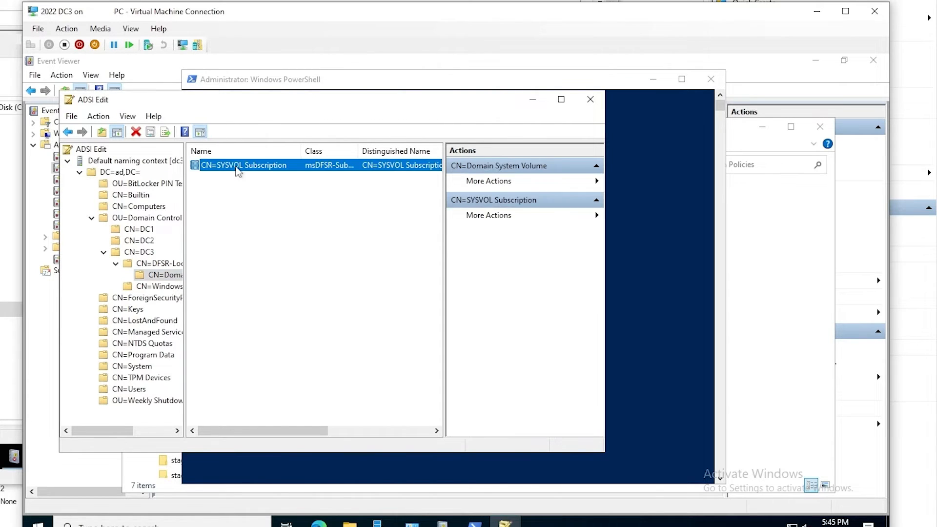
Set the SYSVOL Subscription's msDFSR-Enabled attribute to False and close its properties
{"action": "double_click", "coordinate": [243, 165]}
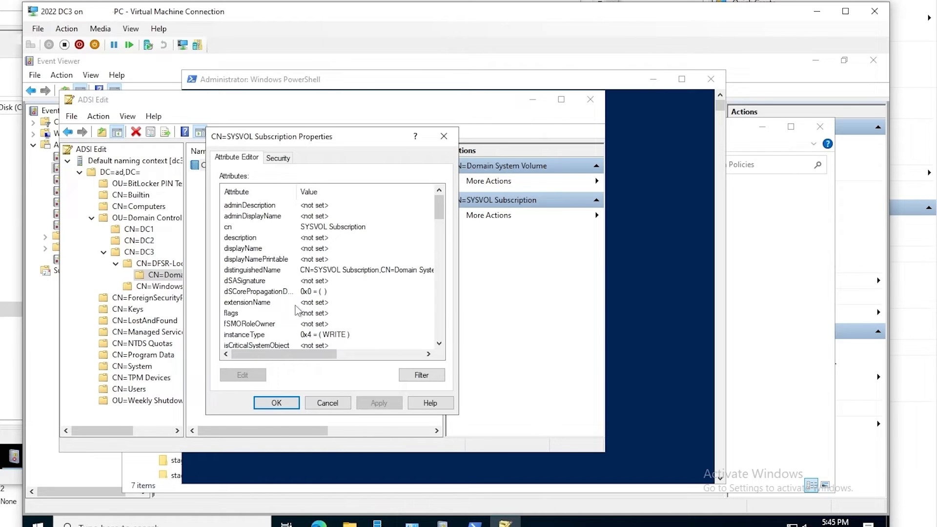
{"action": "scroll", "scroll_direction": "down", "scroll_amount": 3}
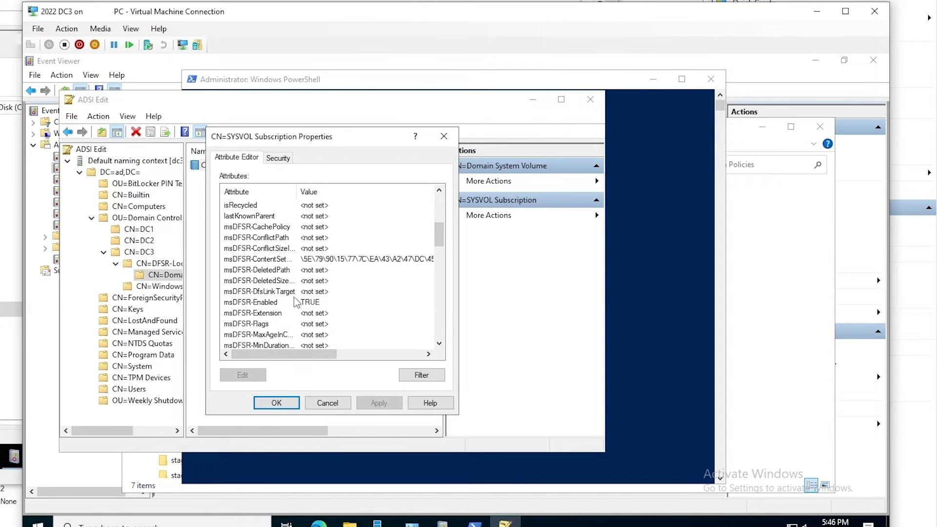
{"action": "left_click", "coordinate": [251, 302]}
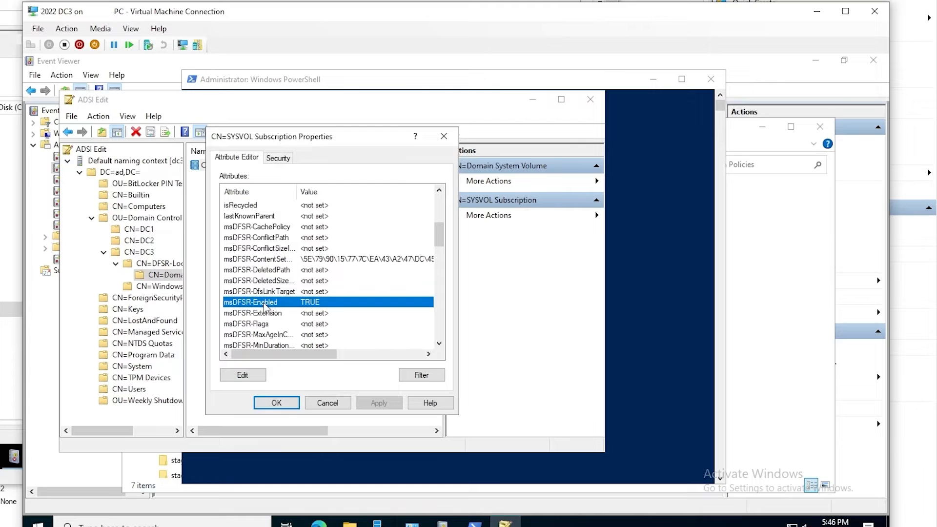
{"action": "left_click", "coordinate": [242, 375]}
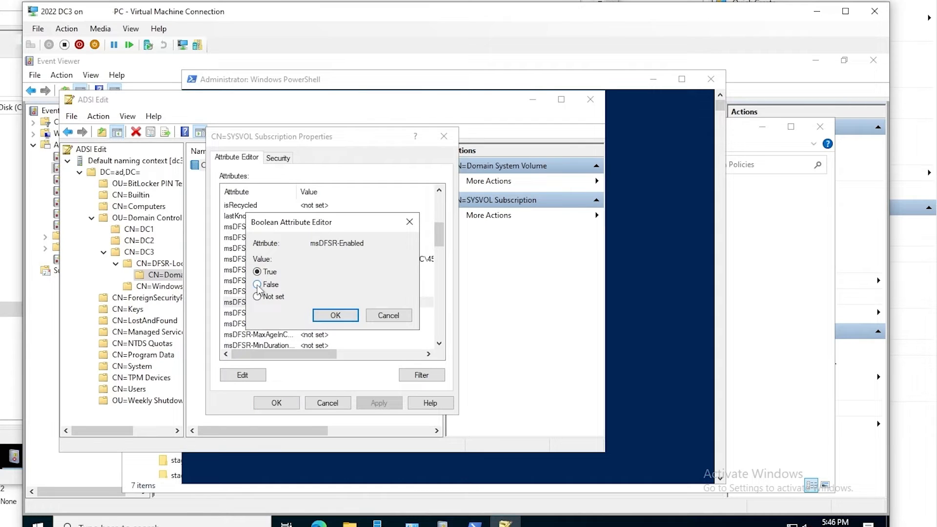
{"action": "left_click", "coordinate": [256, 285]}
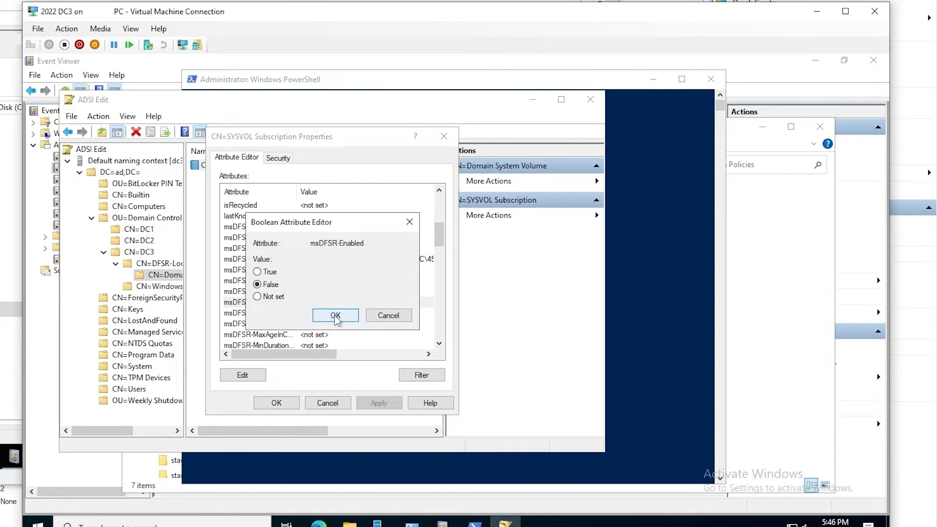
{"action": "left_click", "coordinate": [335, 316]}
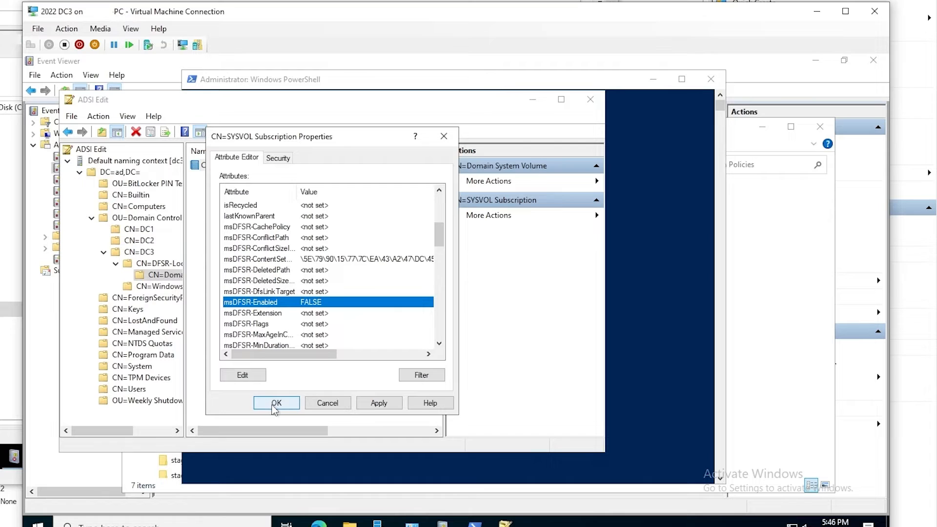
{"action": "left_click", "coordinate": [276, 403]}
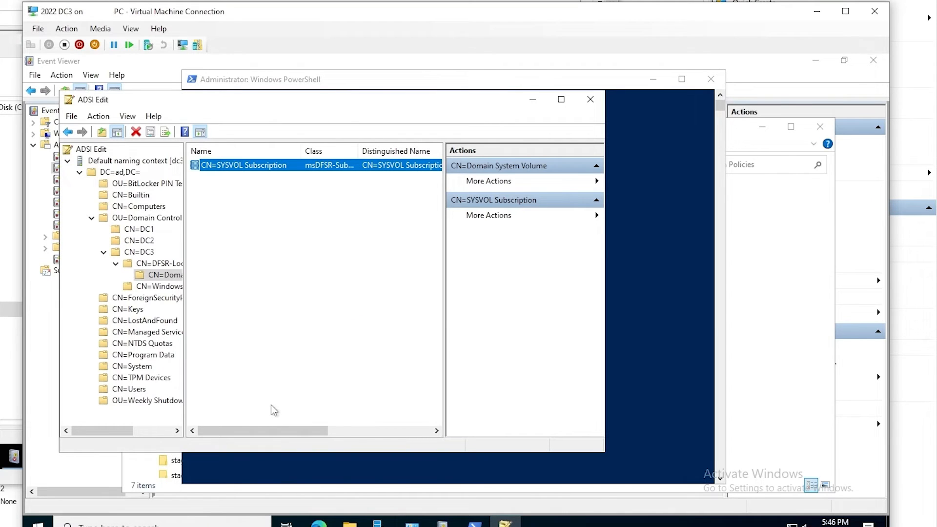
{"action": "mouse_move", "coordinate": [290, 402]}
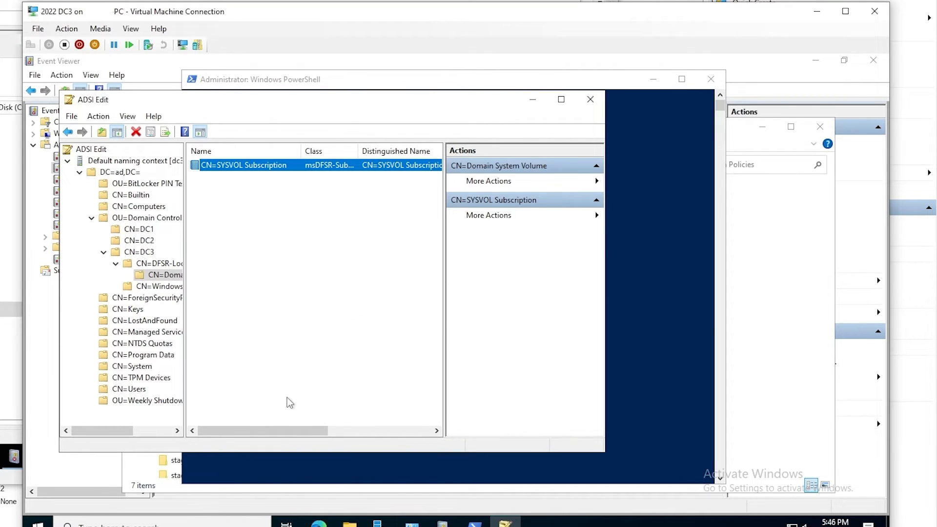
{"action": "mouse_move", "coordinate": [292, 407]}
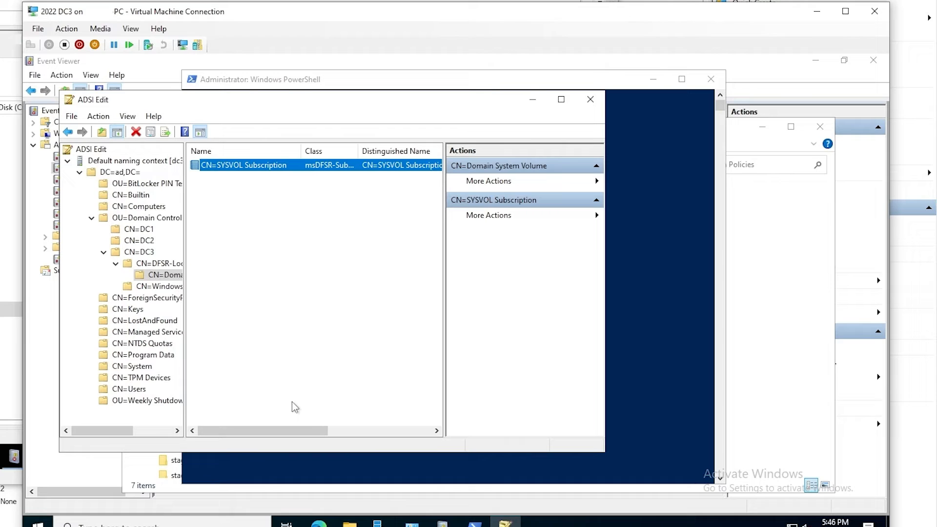
{"action": "mouse_move", "coordinate": [380, 399]}
{"action": "type", "text": "dfsrdi"}
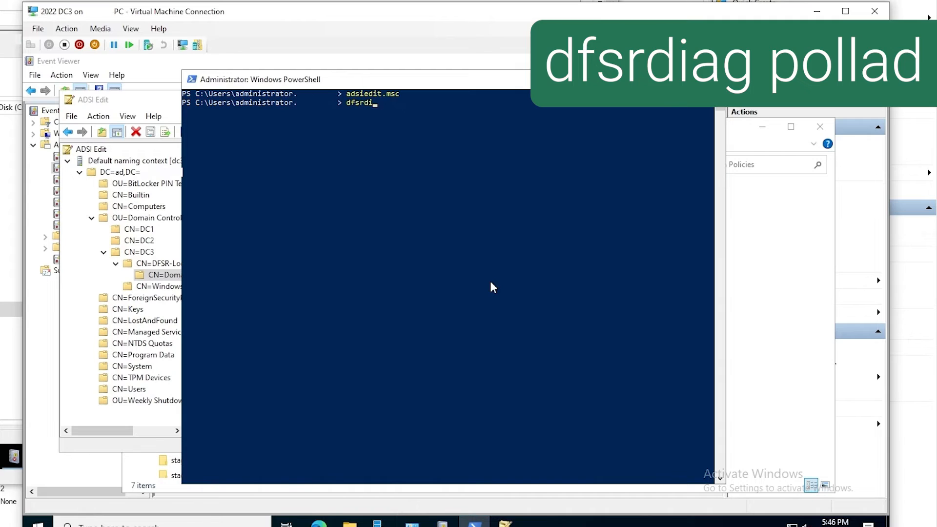
Run dfsrdiag pollad so DC3 polls Active Directory
{"action": "type", "text": "ag pollad"}
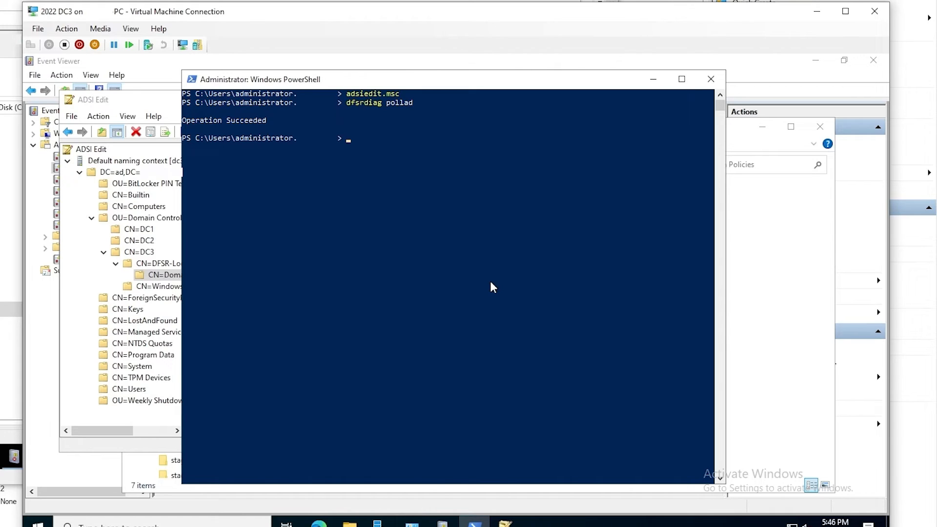
{"action": "mouse_move", "coordinate": [445, 512]}
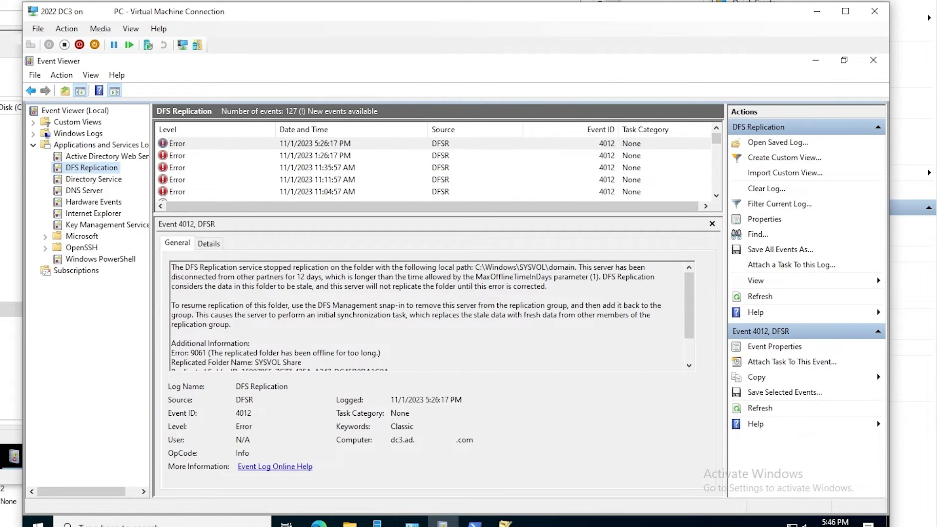
{"action": "mouse_move", "coordinate": [757, 299]}
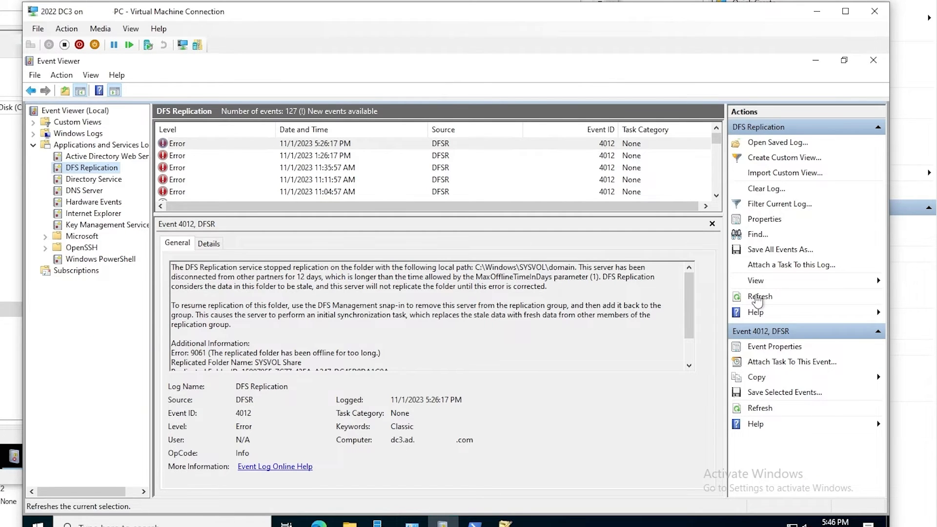
Refresh the DFS Replication log to show event 4114, SYSVOL replication disabled
{"action": "left_click", "coordinate": [759, 296]}
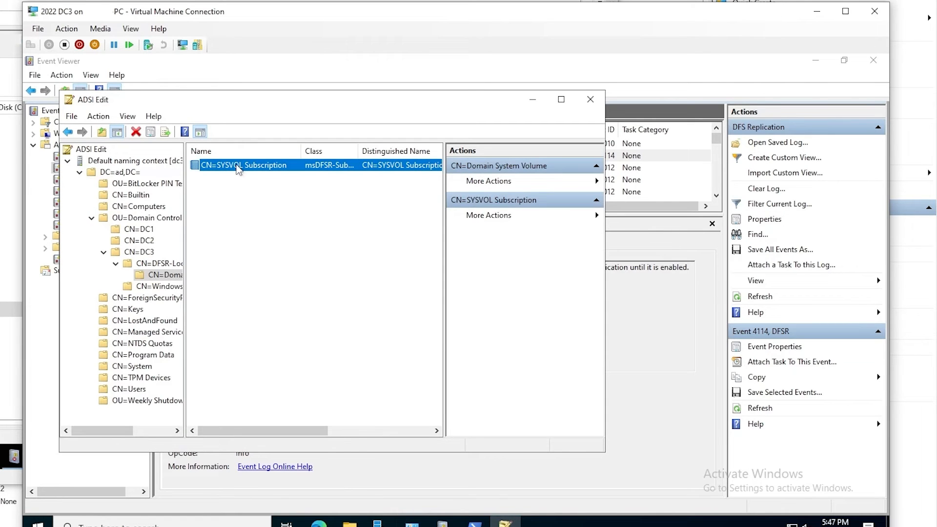
Set msDFSR-Enabled back to True on SYSVOL Subscription, then run dfsrdiag pollad again
{"action": "double_click", "coordinate": [243, 165]}
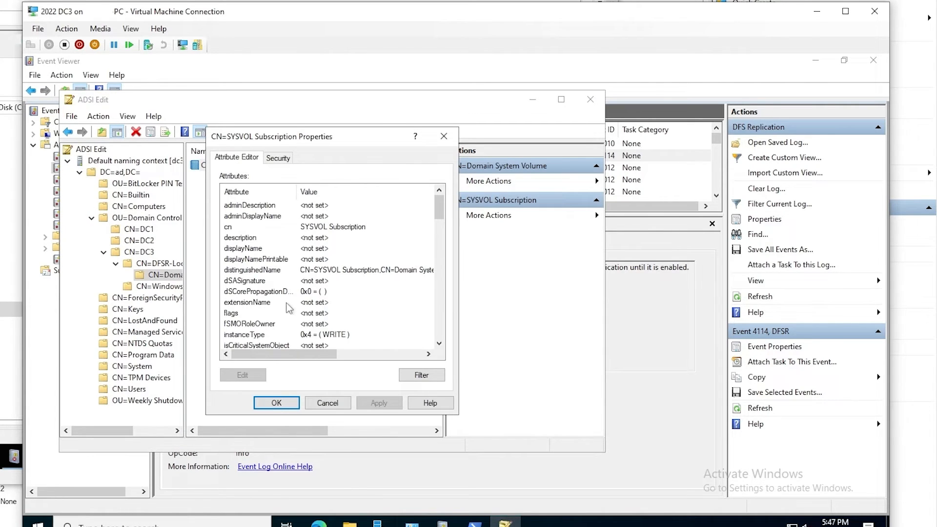
{"action": "scroll", "scroll_direction": "down", "scroll_amount": 3}
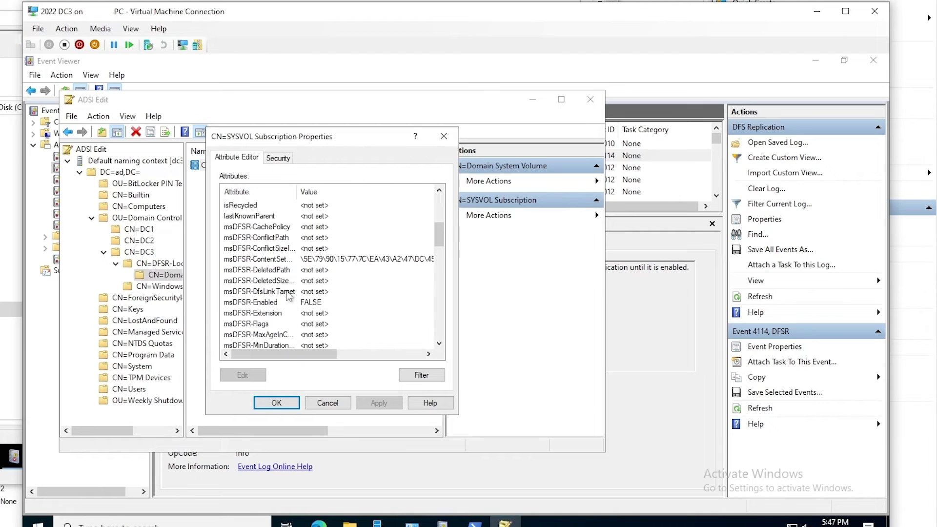
{"action": "left_click", "coordinate": [242, 375]}
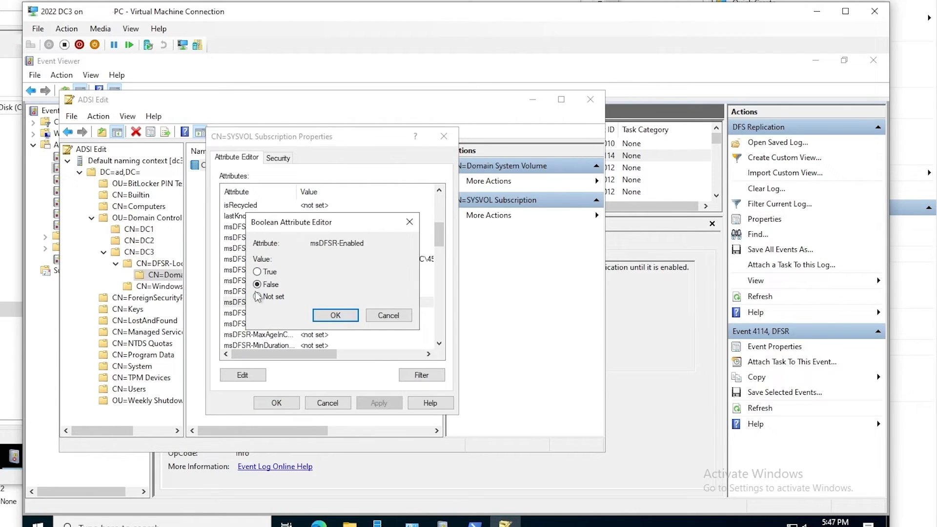
{"action": "left_click", "coordinate": [257, 272]}
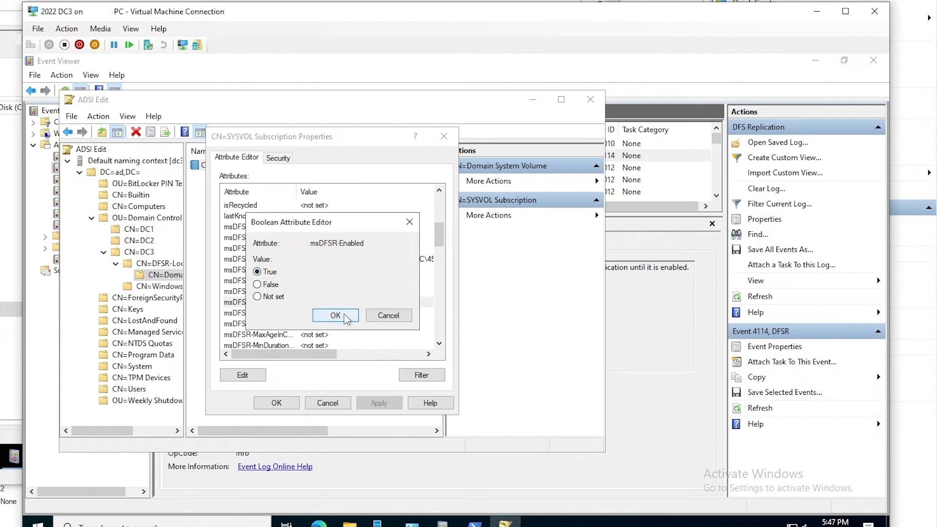
{"action": "left_click", "coordinate": [336, 315]}
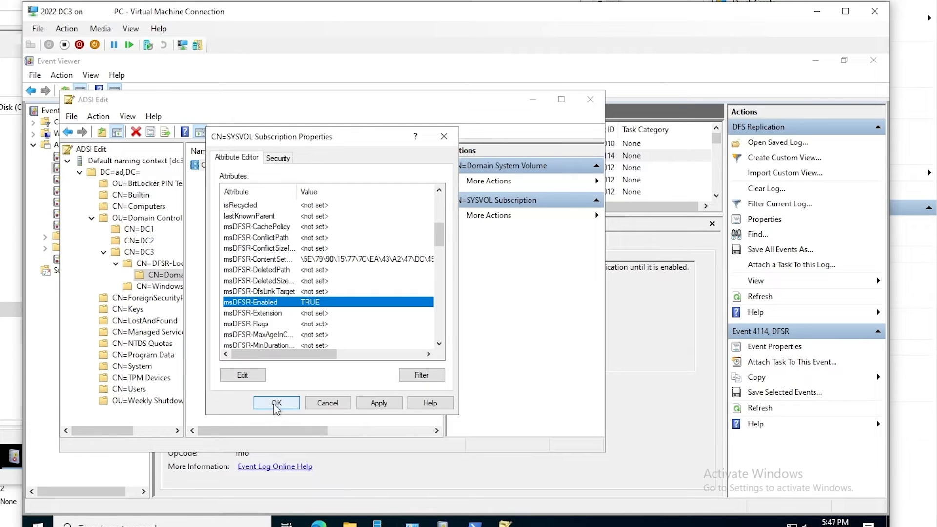
{"action": "left_click", "coordinate": [277, 402]}
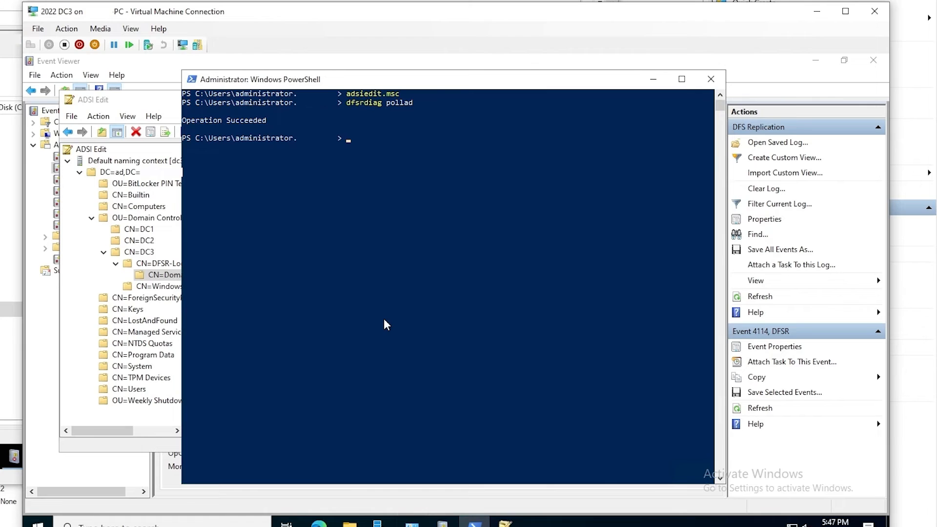
{"action": "type", "text": "dfsrdiag pollad"}
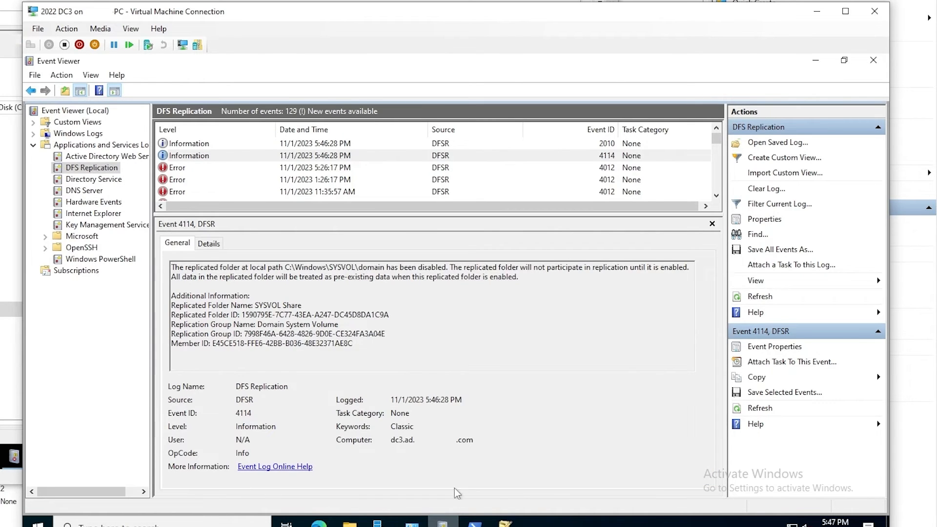
{"action": "mouse_move", "coordinate": [760, 306]}
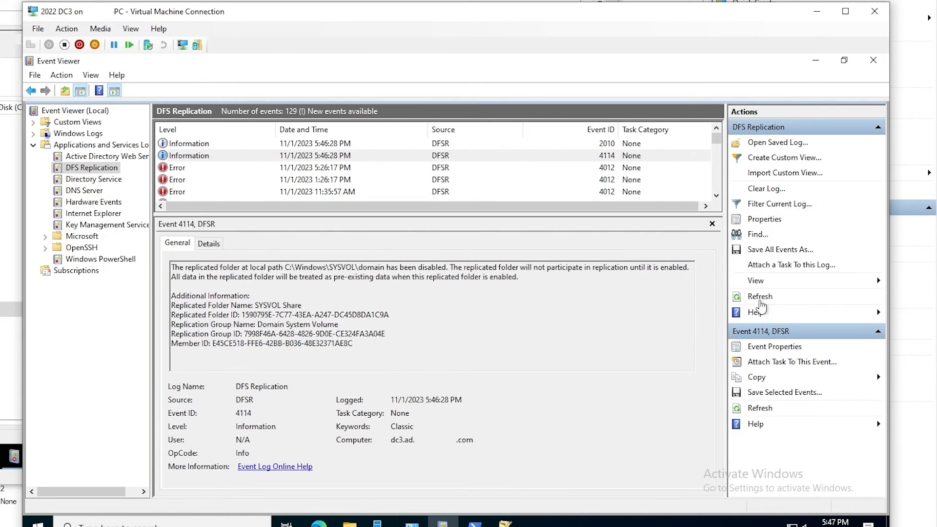
Refresh the DFS Replication log twice to reveal events 2002 and 4614
{"action": "left_click", "coordinate": [759, 297]}
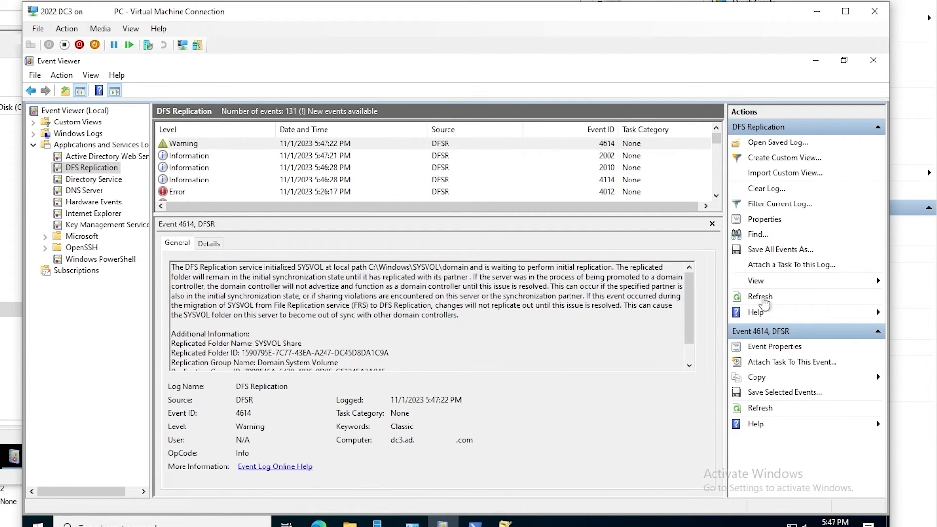
{"action": "left_click", "coordinate": [759, 296]}
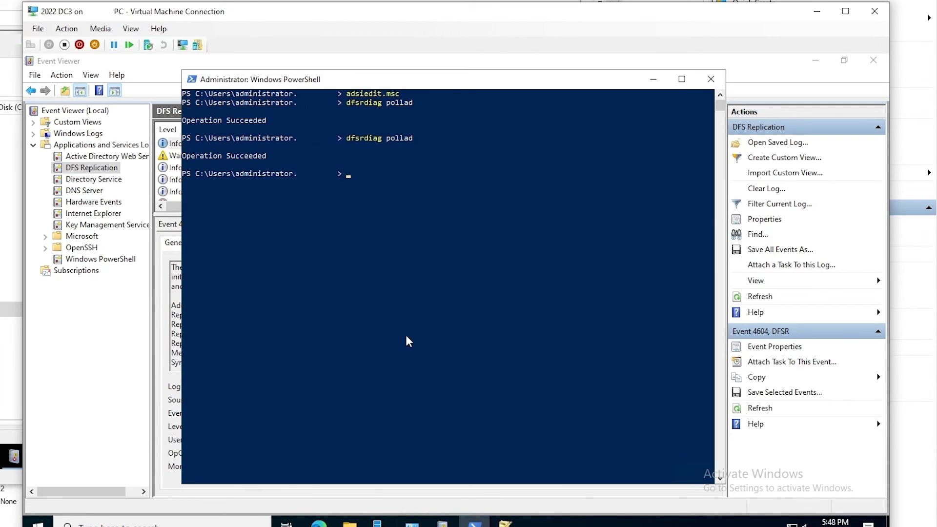
Run net share in PowerShell to list the server's shares
{"action": "type", "text": "net share"}
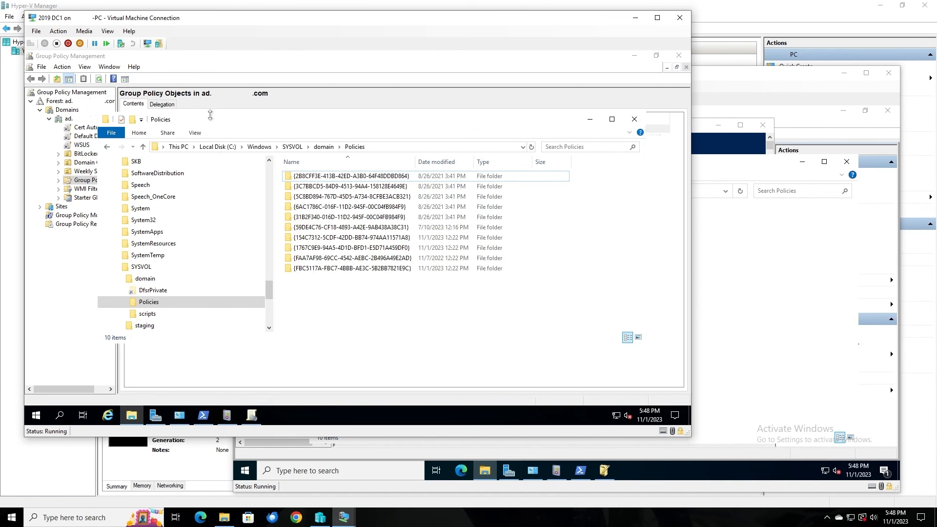
{"action": "mouse_move", "coordinate": [210, 114]}
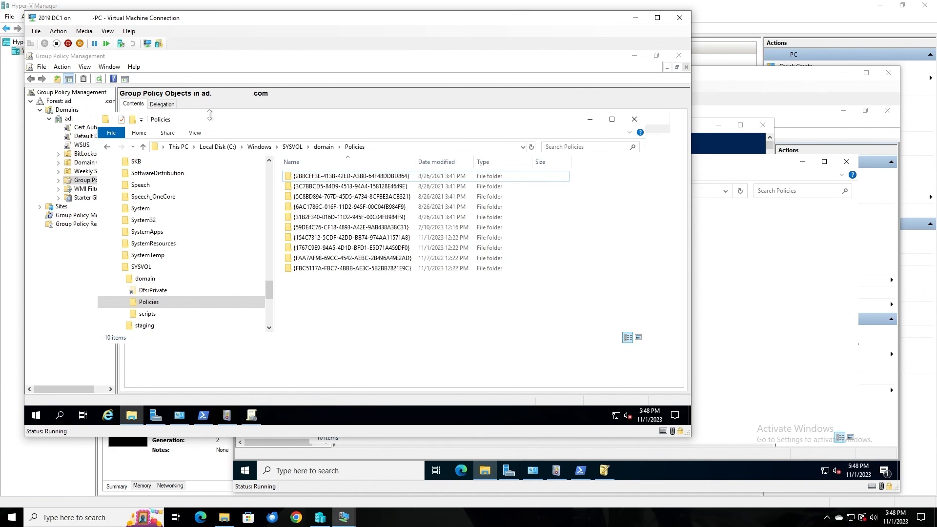